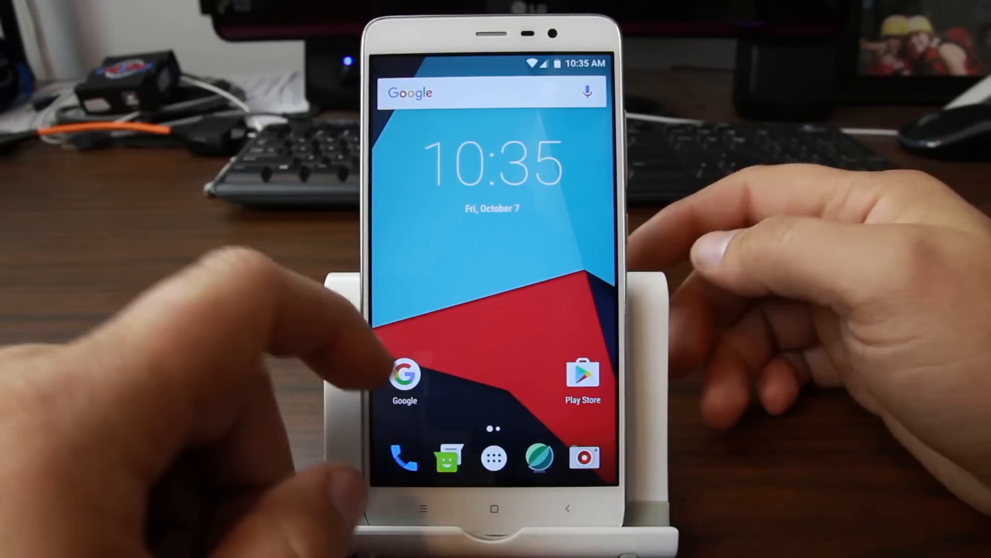
Reach About phone in Settings to show Android 7.0 and the 14.0 UNOFFICIAL kenzo build
{"action": "left_click_drag", "start_coordinate": [569, 253], "coordinate": [316, 253]}
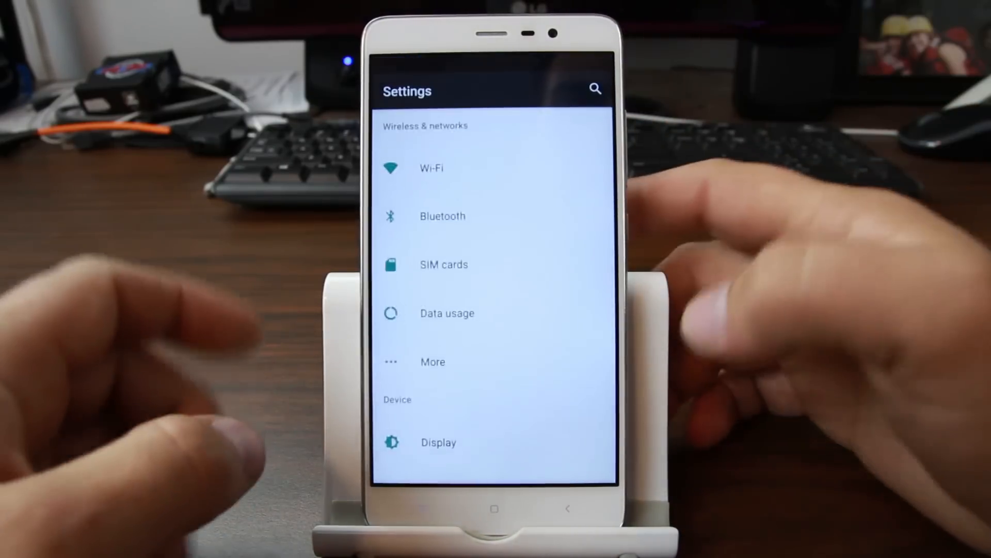
{"action": "scroll", "scroll_direction": "down", "scroll_amount": 3}
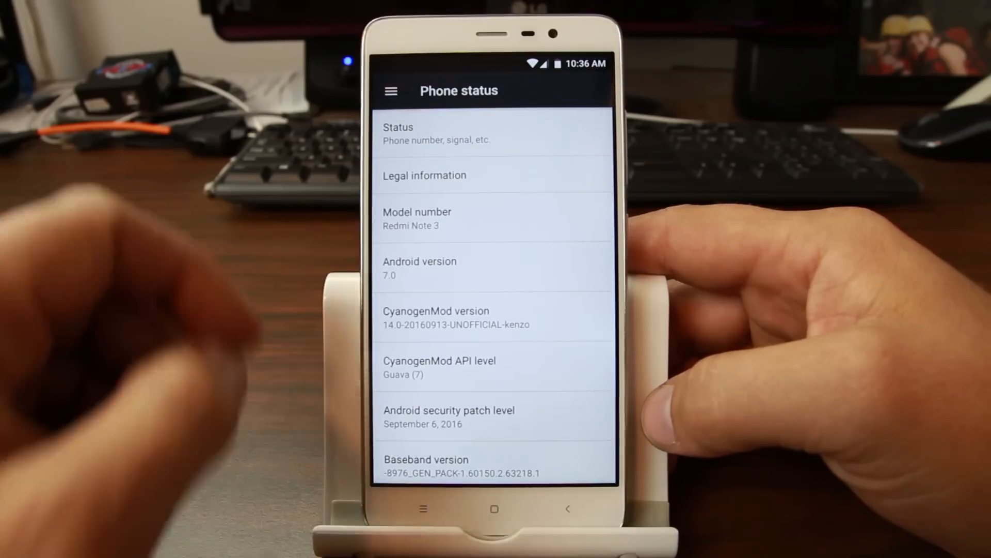
{"action": "scroll", "scroll_direction": "down", "scroll_amount": 3}
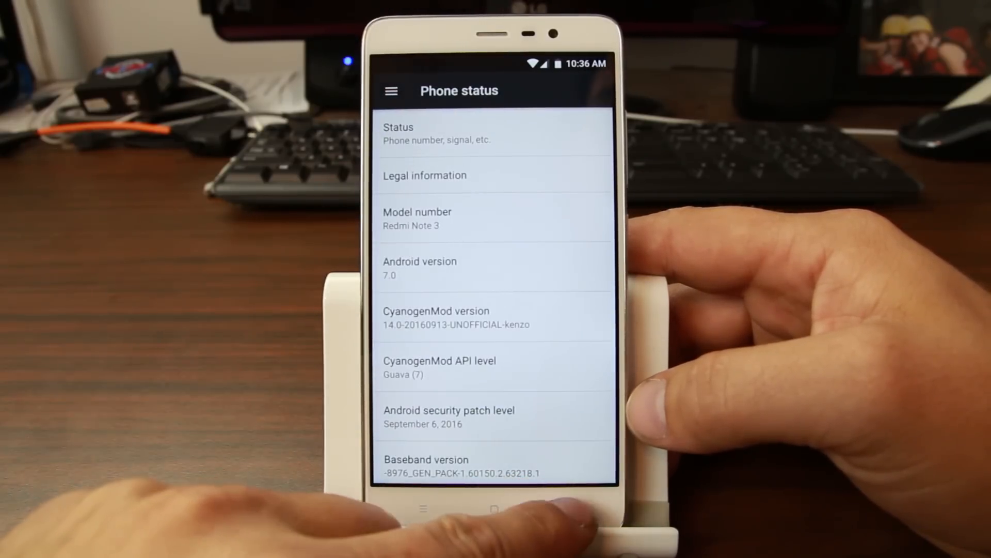
Return home and scroll through the A–Z list of installed apps in the app drawer
{"action": "key", "text": "home"}
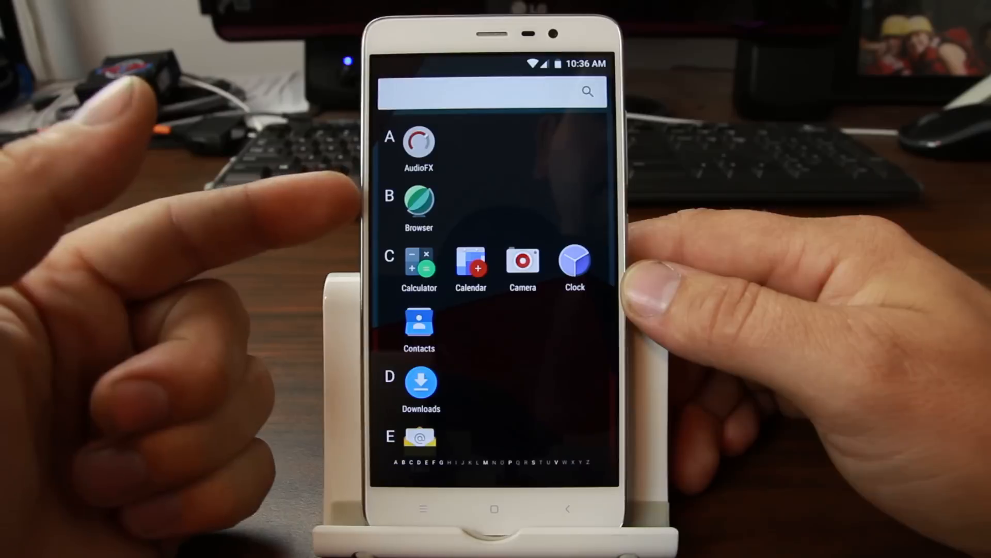
{"action": "scroll", "scroll_direction": "down", "scroll_amount": 3}
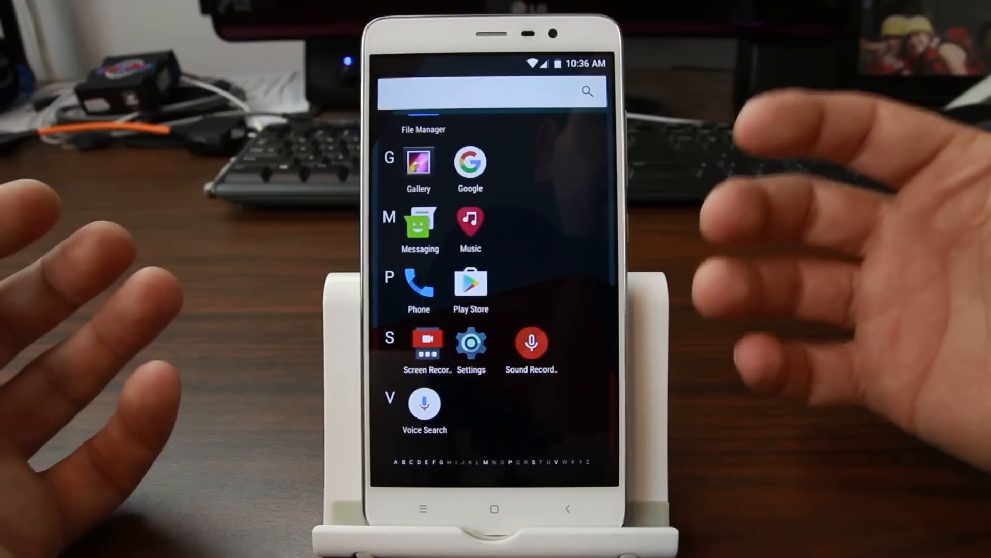
{"action": "scroll", "scroll_direction": "down", "scroll_amount": 3}
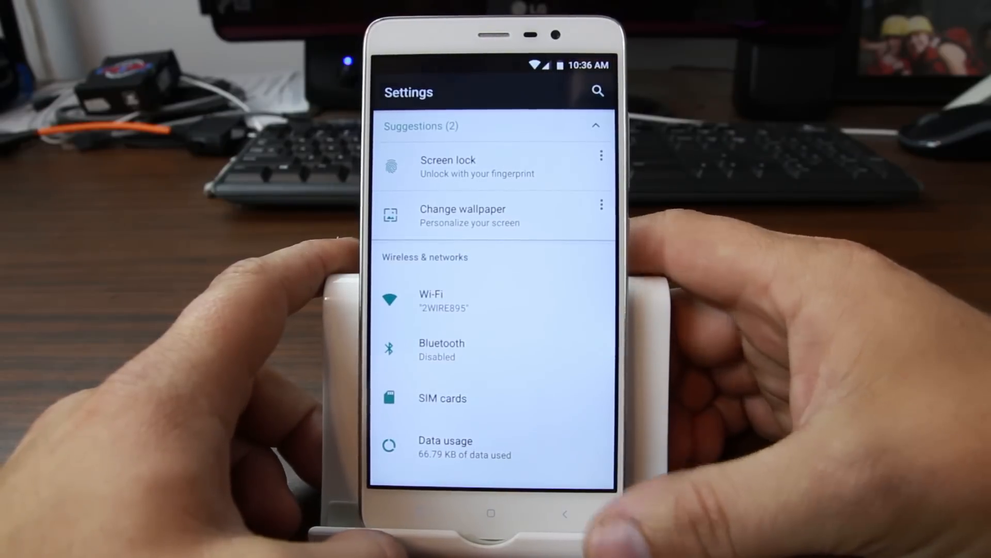
Reach About phone and unlock development settings via the Build number
{"action": "scroll", "scroll_direction": "down", "scroll_amount": 3}
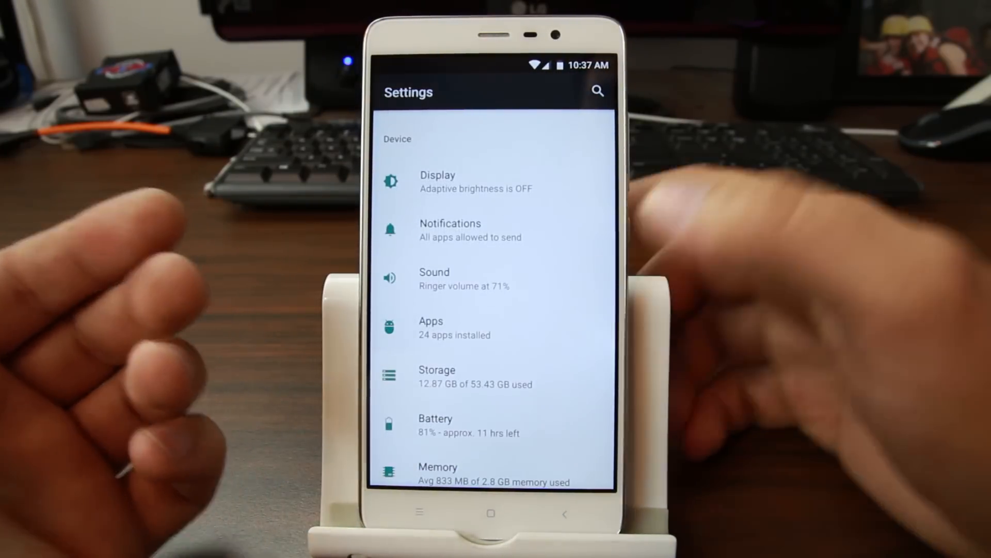
{"action": "scroll", "scroll_direction": "down", "scroll_amount": 3}
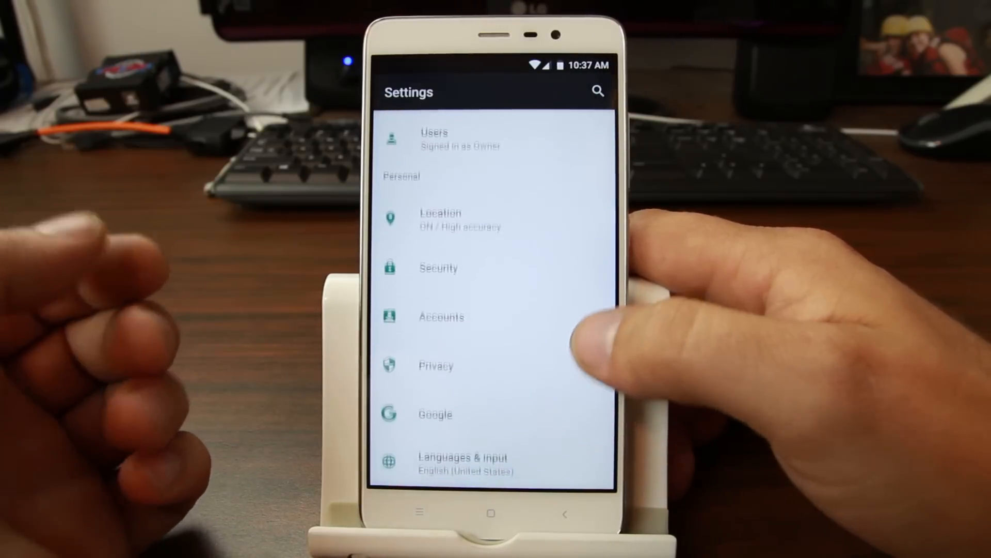
{"action": "scroll", "scroll_direction": "down", "scroll_amount": 3}
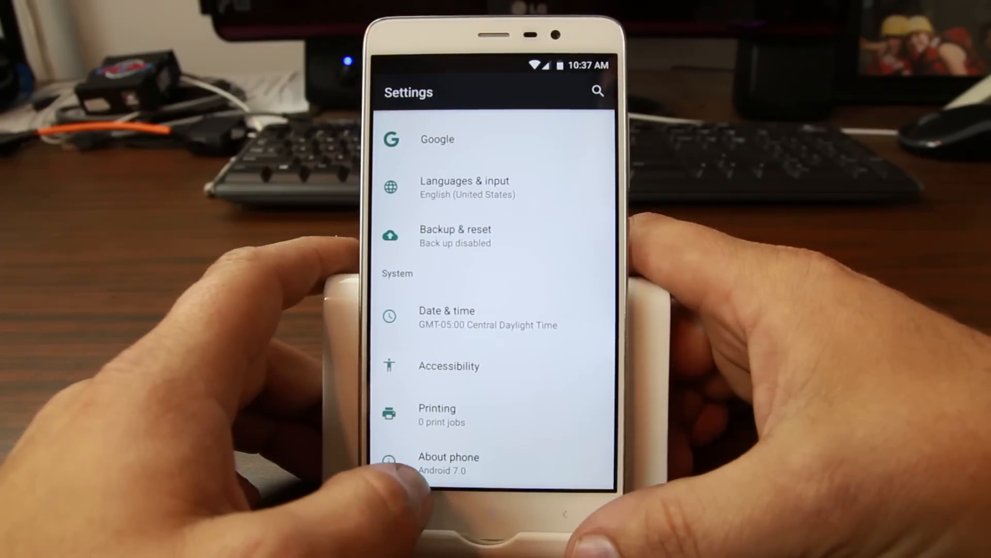
{"action": "left_click", "coordinate": [449, 463]}
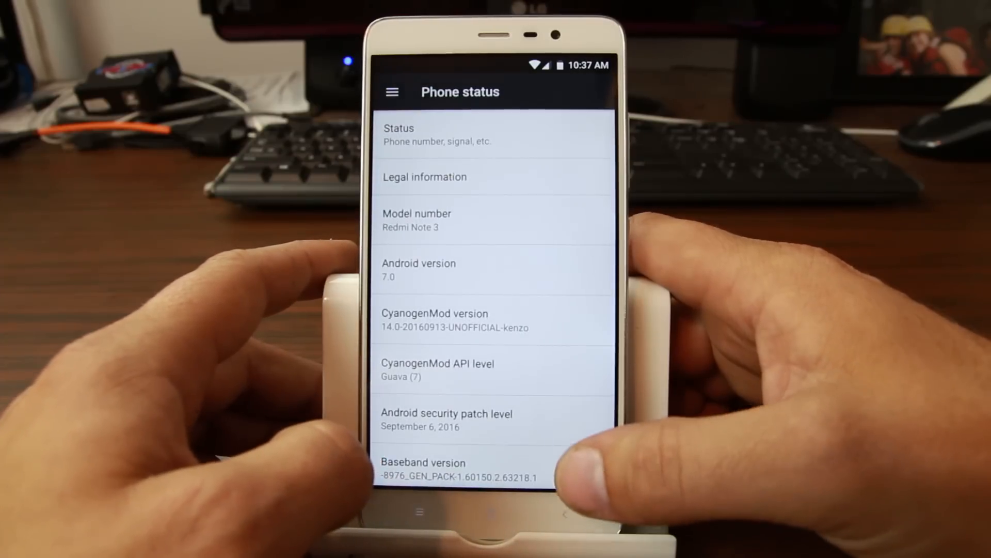
{"action": "scroll", "scroll_direction": "down", "scroll_amount": 3}
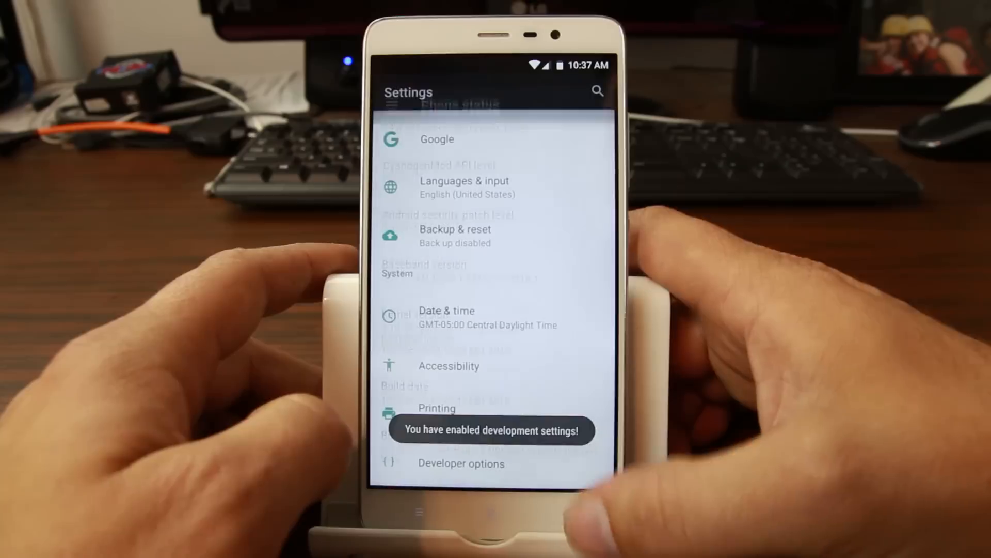
View the newly visible Developer options and scroll through its settings
{"action": "left_click", "coordinate": [461, 463]}
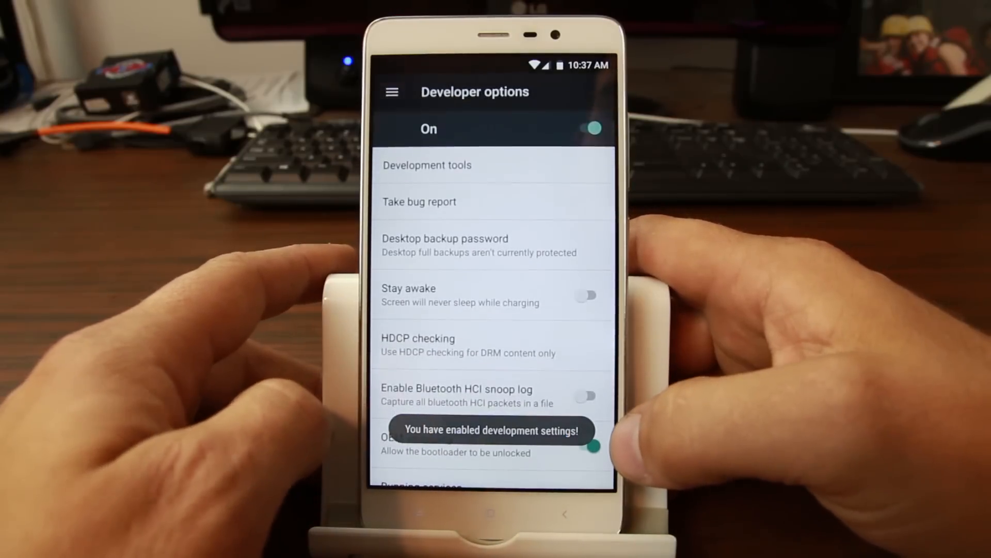
{"action": "scroll", "scroll_direction": "down", "scroll_amount": 3}
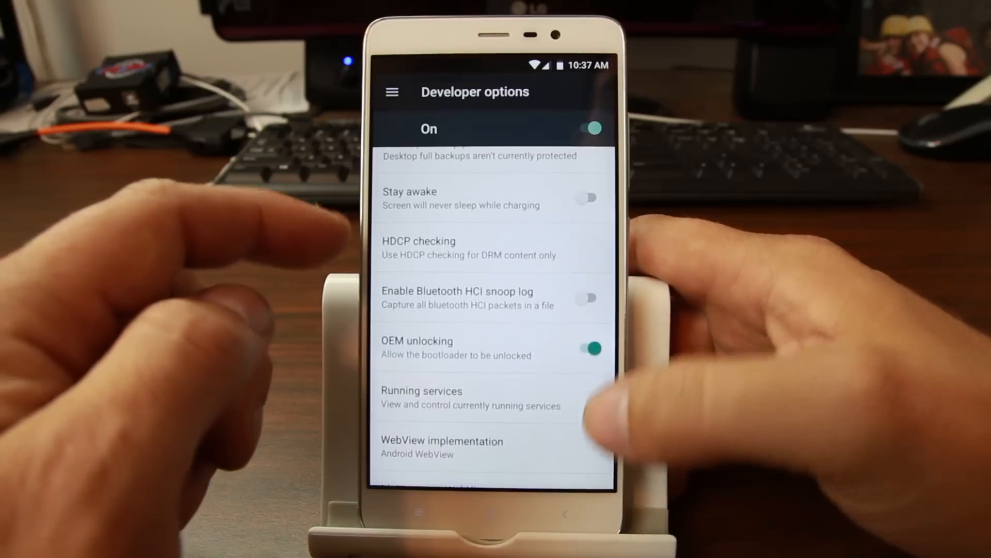
{"action": "scroll", "scroll_direction": "down", "scroll_amount": 3}
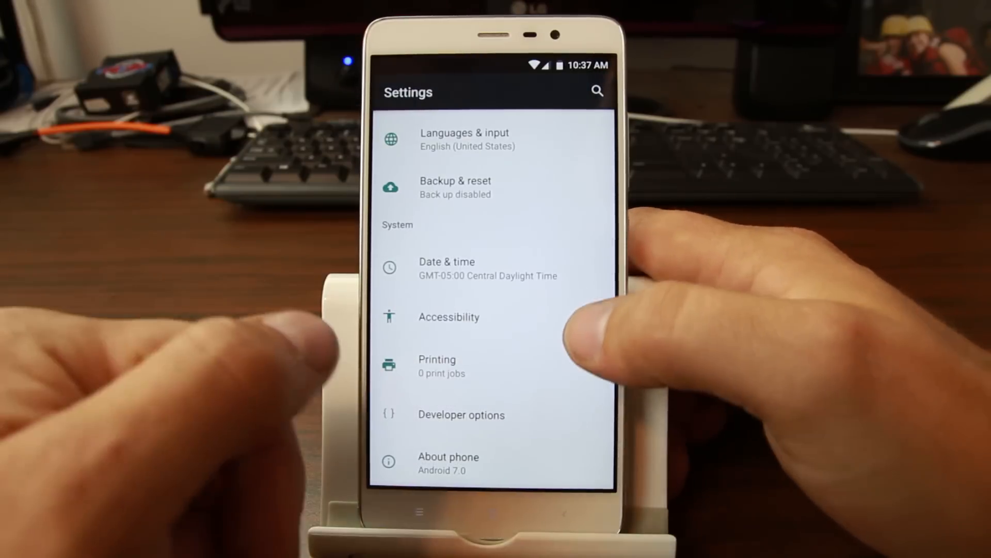
{"action": "scroll", "scroll_direction": "down", "scroll_amount": 3}
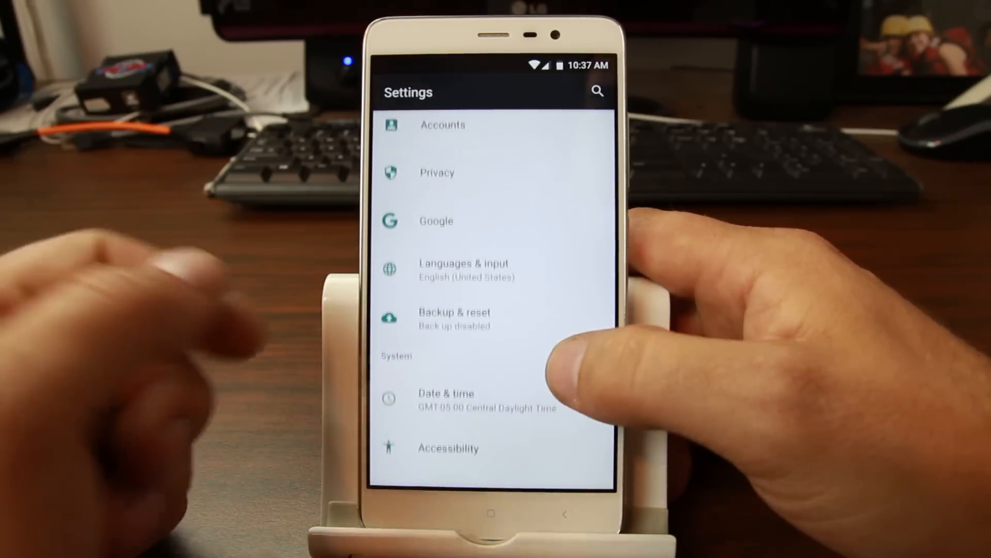
Exit Settings back to the launcher showing the 10:38 clock, Friday October 7
{"action": "left_click", "coordinate": [437, 172]}
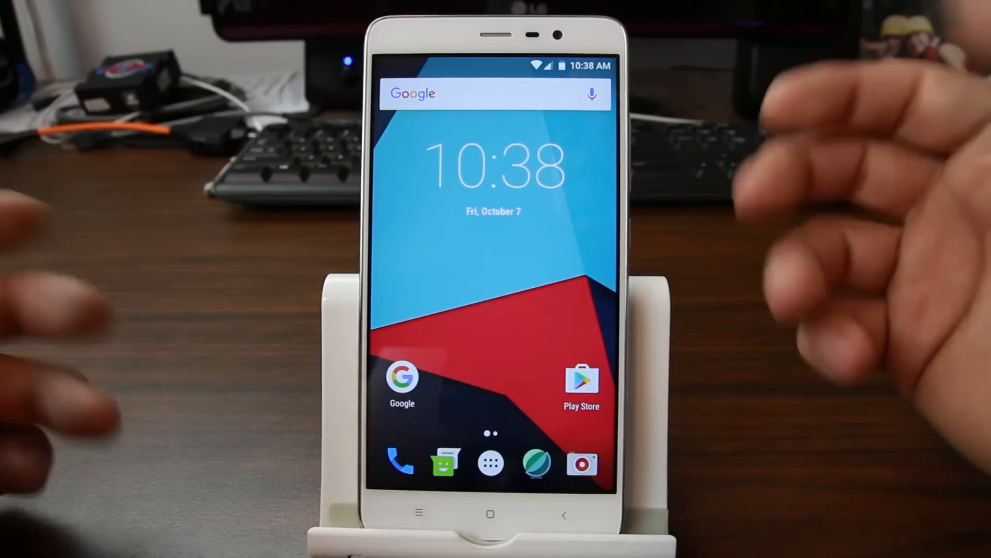
Reboot the phone from the power menu and confirm with OK
{"action": "left_click", "coordinate": [490, 463]}
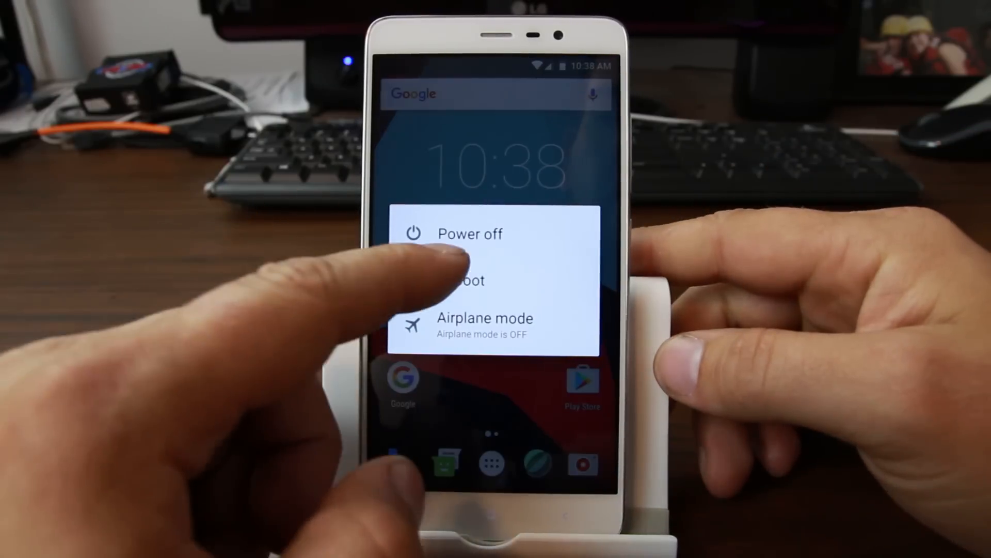
{"action": "left_click", "coordinate": [465, 281]}
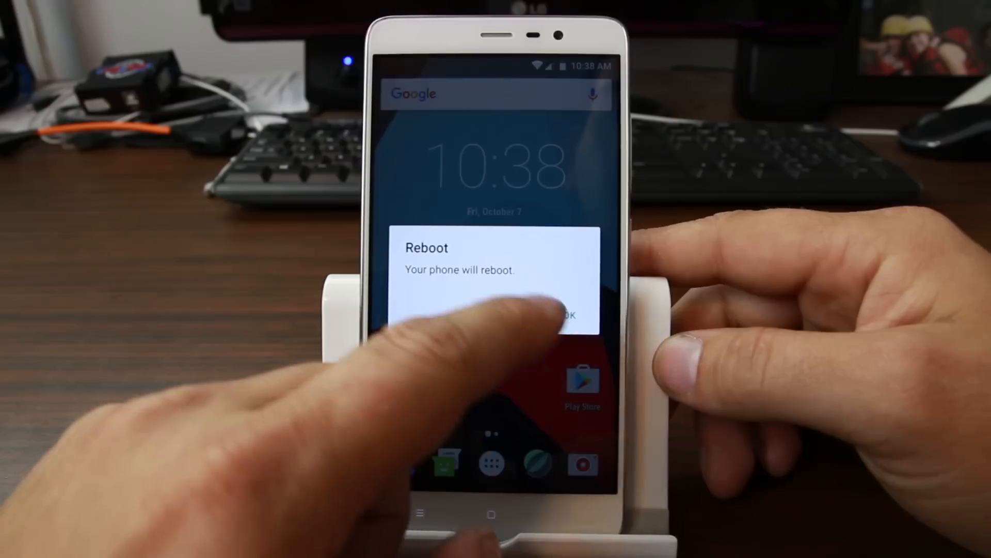
{"action": "left_click", "coordinate": [568, 315]}
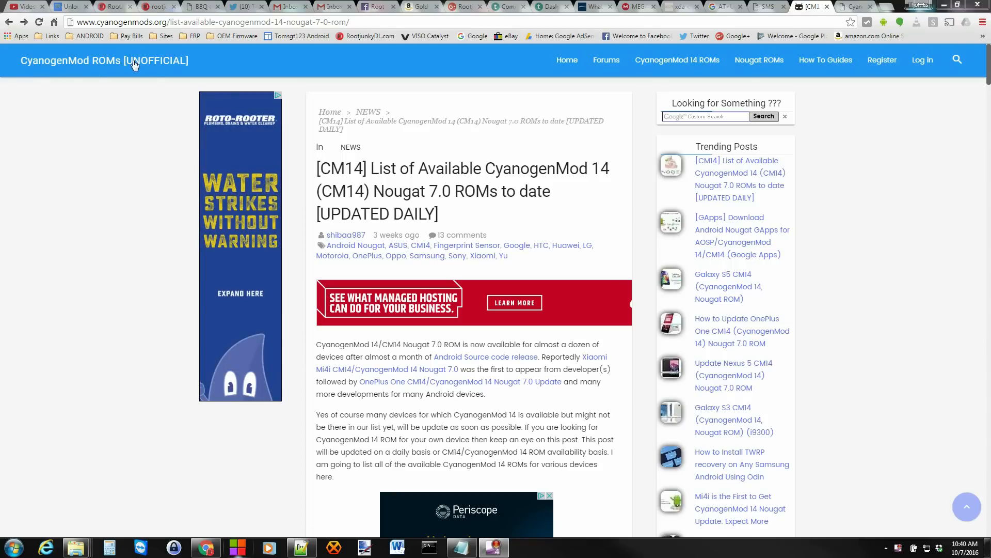
{"action": "mouse_move", "coordinate": [507, 143]}
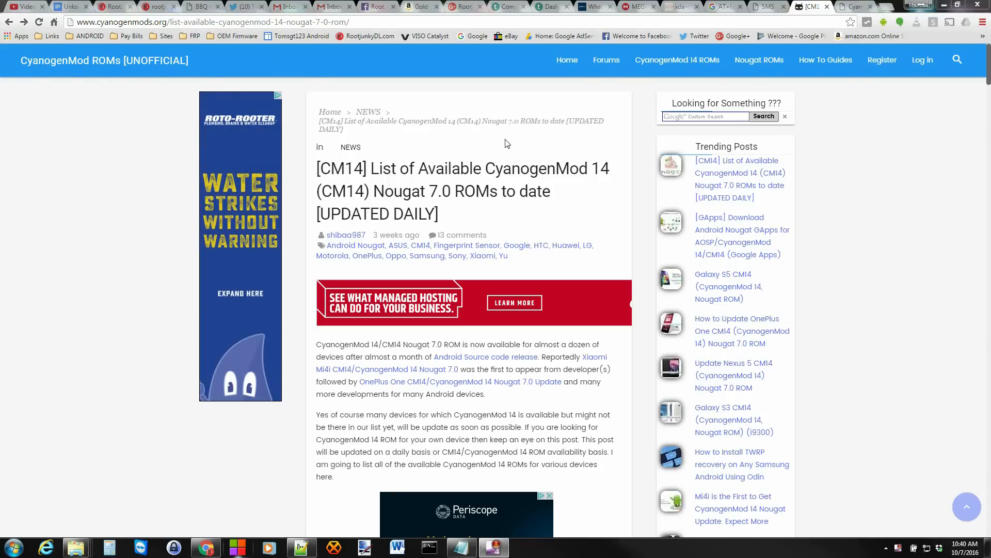
{"action": "mouse_move", "coordinate": [364, 175]}
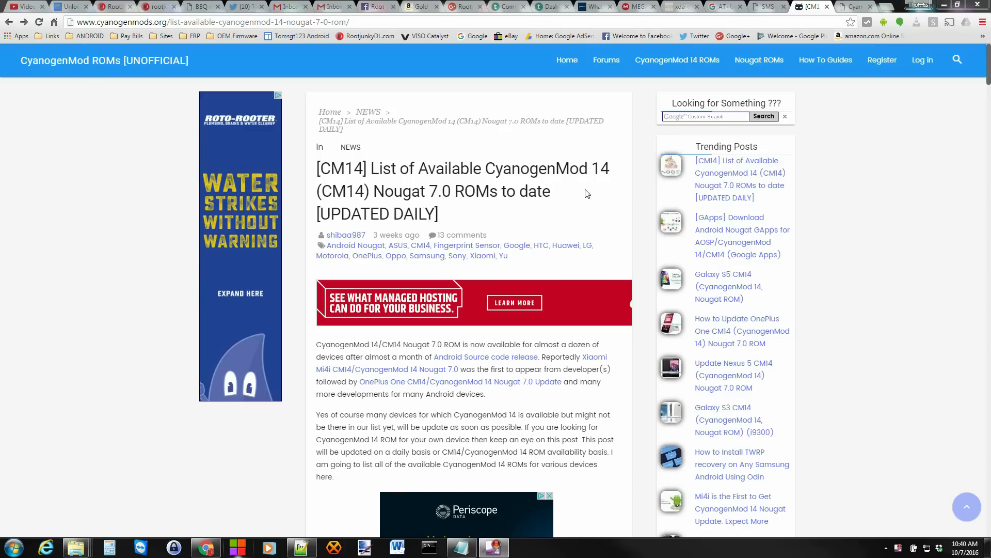
{"action": "mouse_move", "coordinate": [647, 245]}
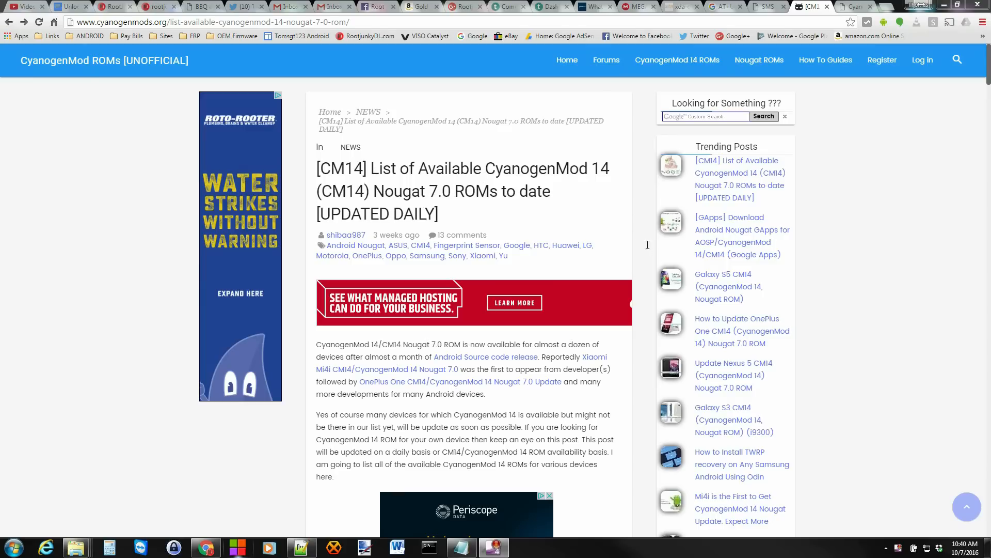
Scroll through the manufacturer-by-manufacturer CM14 Nougat ROM list on cyanogenmods.org
{"action": "scroll", "scroll_direction": "down", "scroll_amount": 3}
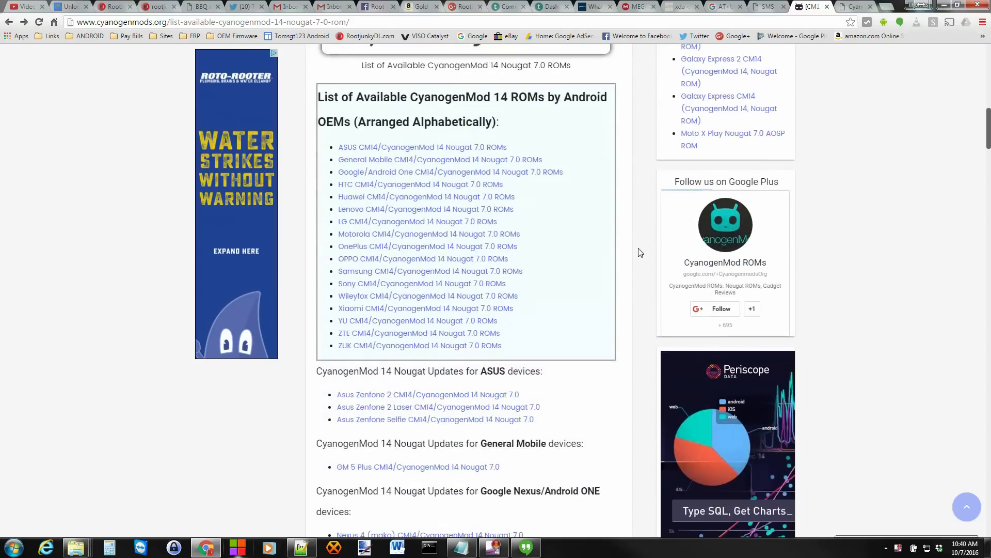
{"action": "scroll", "scroll_direction": "down", "scroll_amount": 3}
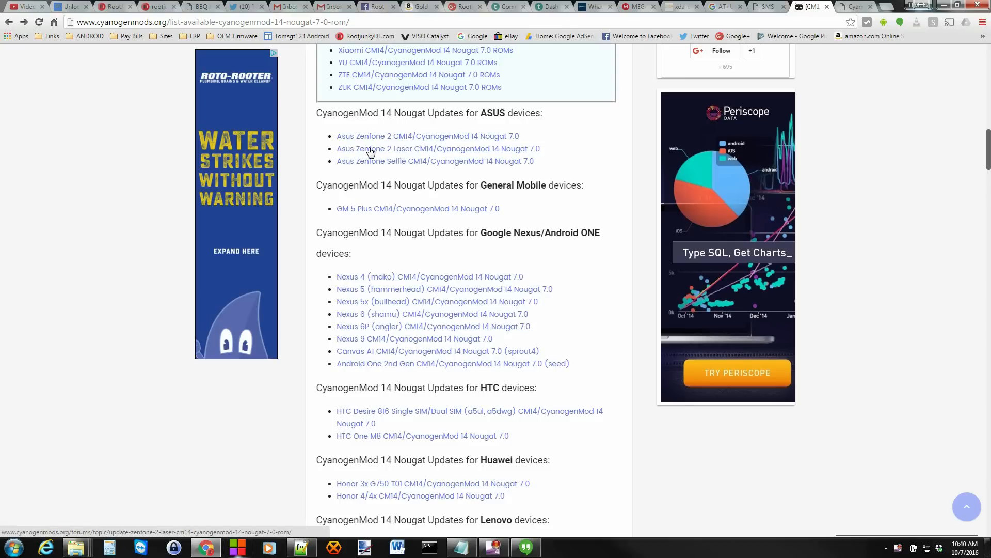
{"action": "scroll", "scroll_direction": "down", "scroll_amount": 3}
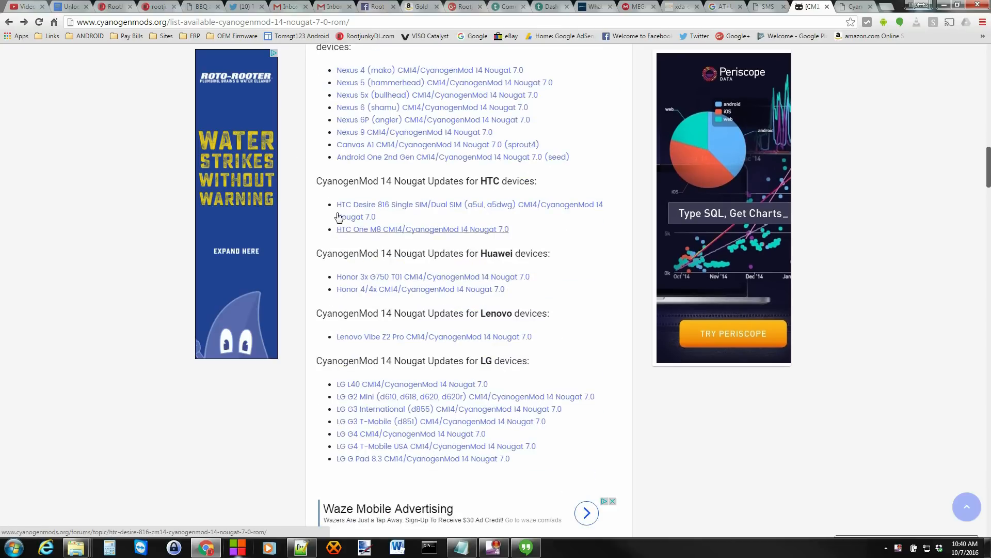
{"action": "scroll", "scroll_direction": "down", "scroll_amount": 3}
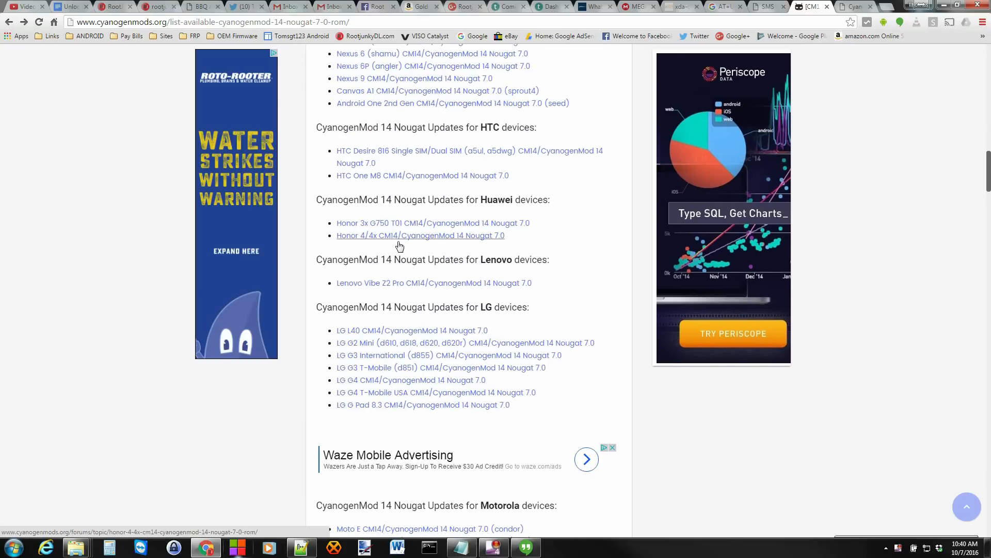
{"action": "scroll", "scroll_direction": "down", "scroll_amount": 3}
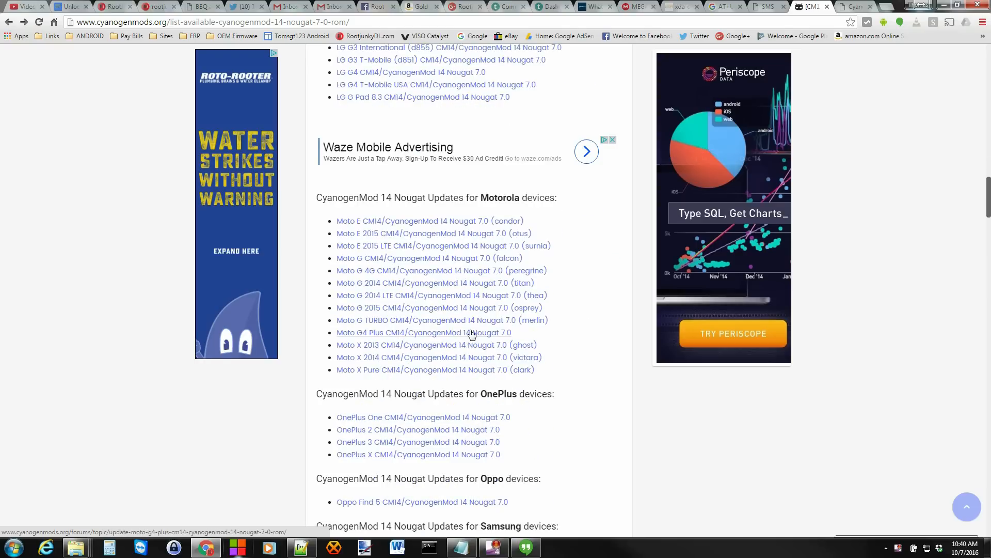
{"action": "scroll", "scroll_direction": "down", "scroll_amount": 3}
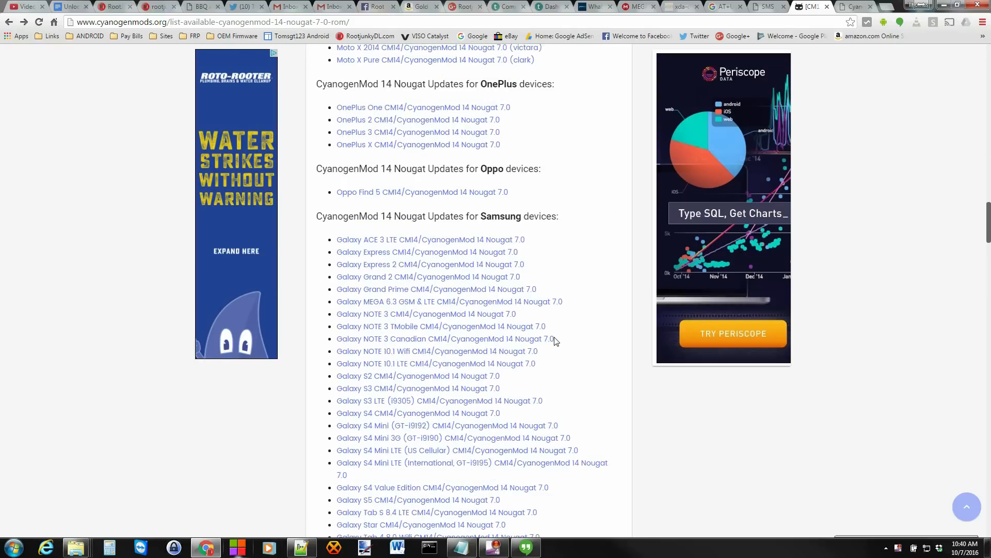
{"action": "scroll", "scroll_direction": "down", "scroll_amount": 3}
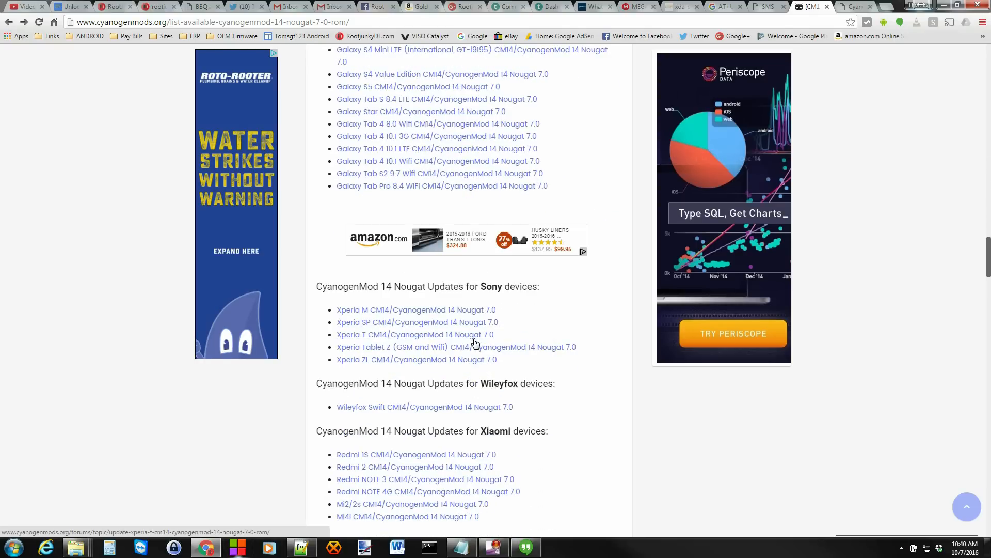
{"action": "scroll", "scroll_direction": "down", "scroll_amount": 3}
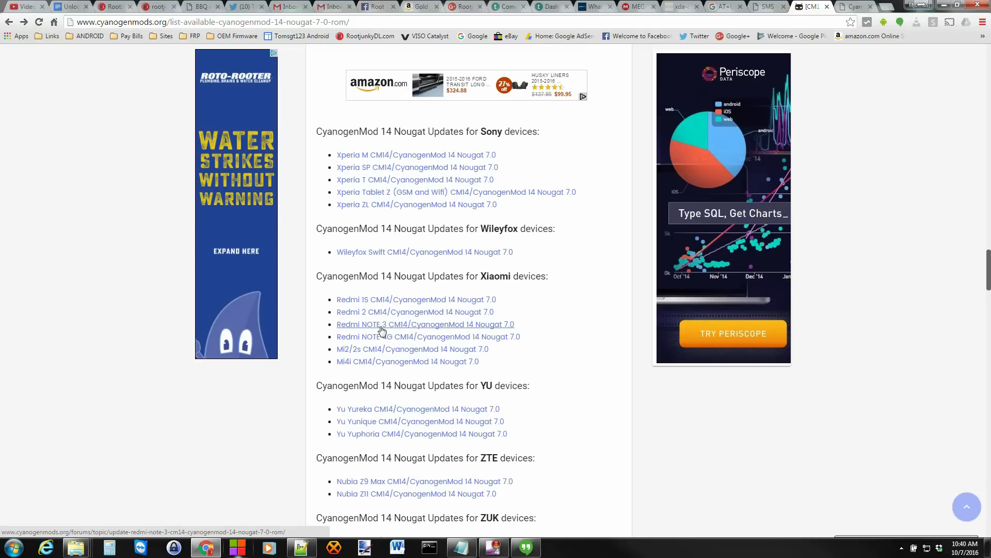
{"action": "scroll", "scroll_direction": "down", "scroll_amount": 3}
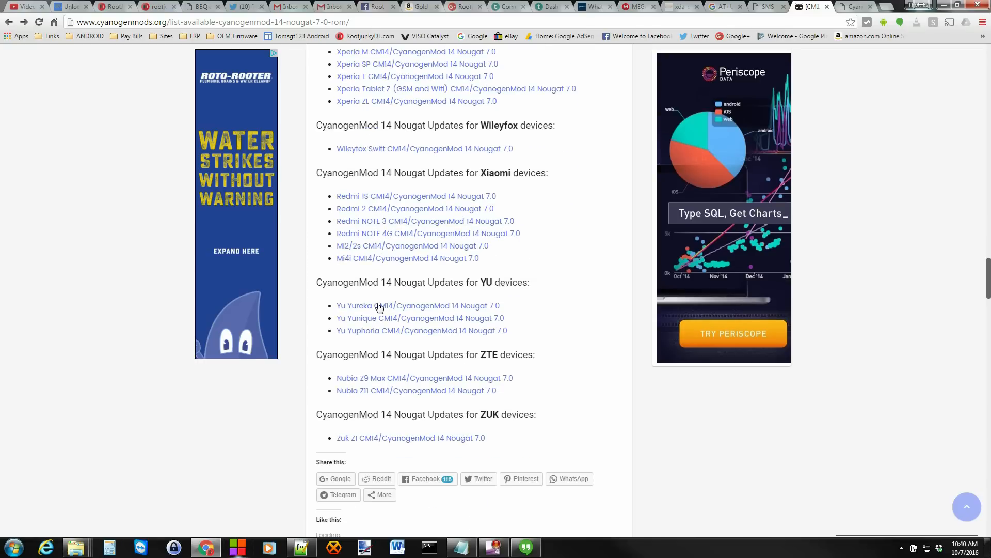
{"action": "mouse_move", "coordinate": [570, 374]}
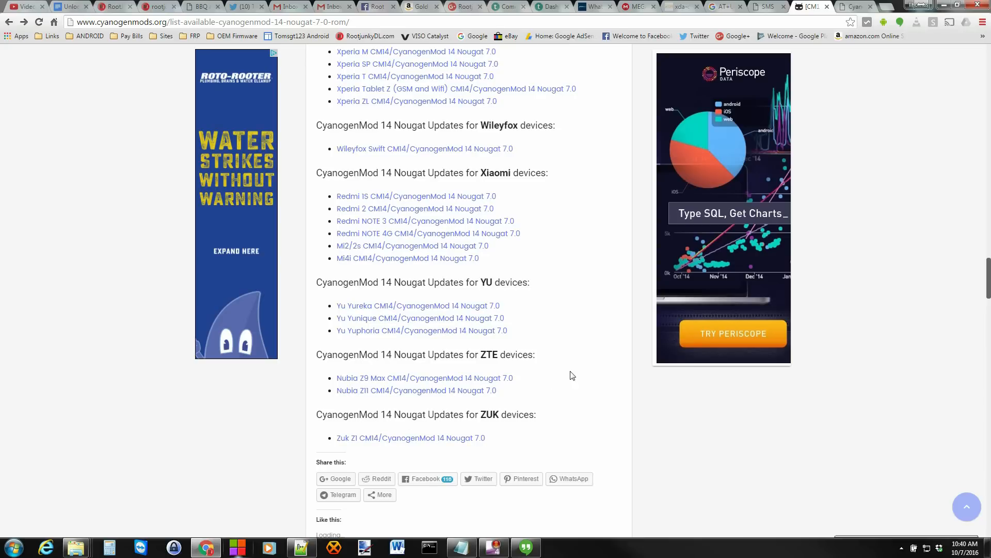
{"action": "scroll", "scroll_direction": "up", "scroll_amount": 3}
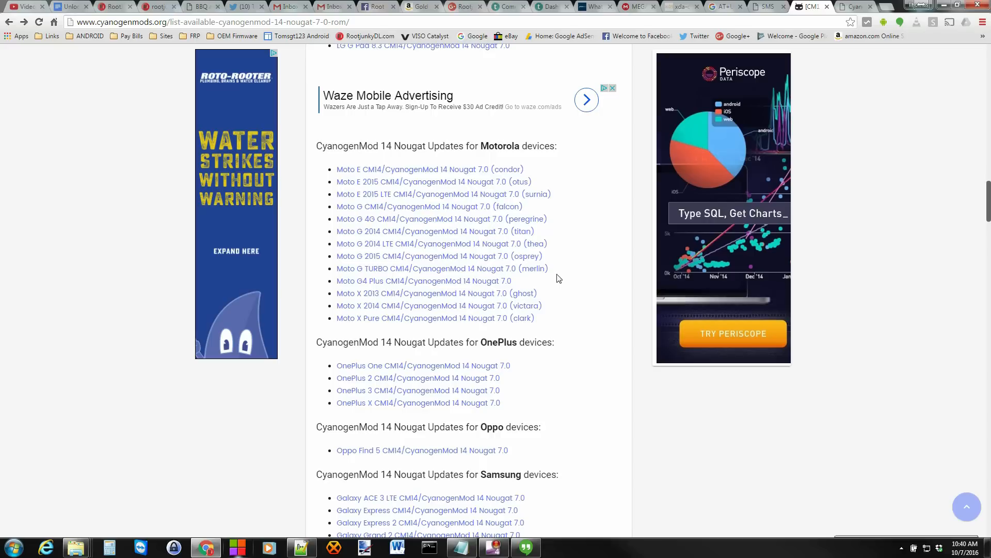
{"action": "mouse_move", "coordinate": [565, 269]}
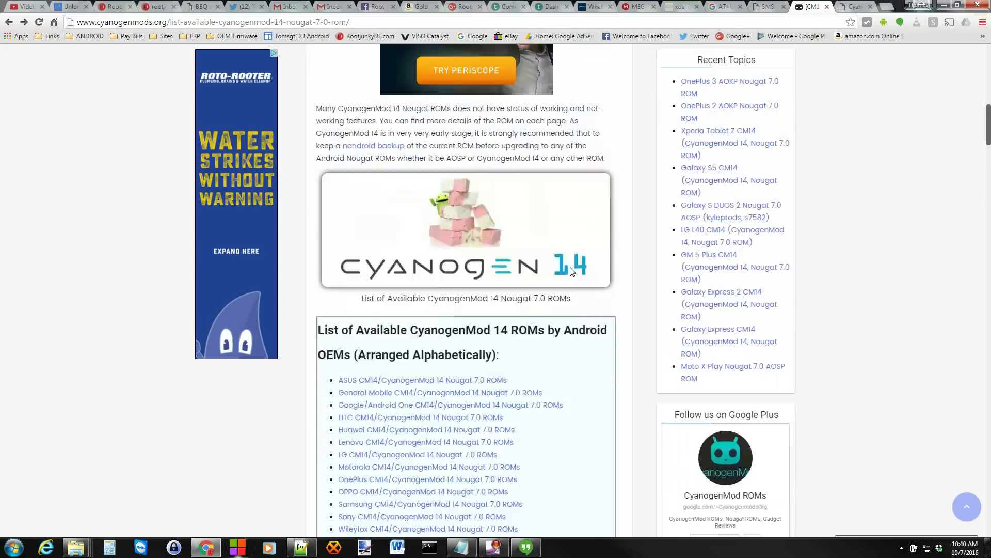
{"action": "scroll", "scroll_direction": "up", "scroll_amount": 3}
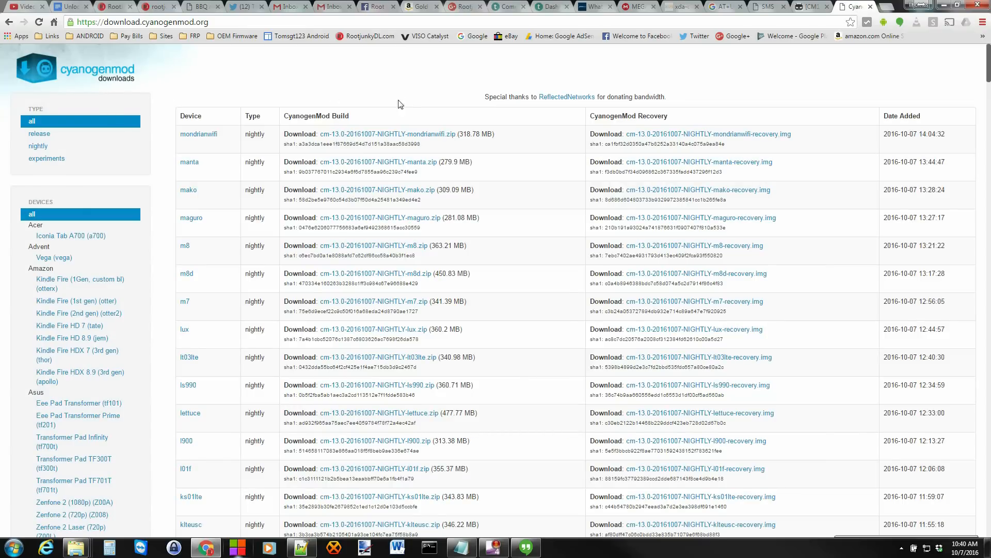
{"action": "mouse_move", "coordinate": [334, 152]}
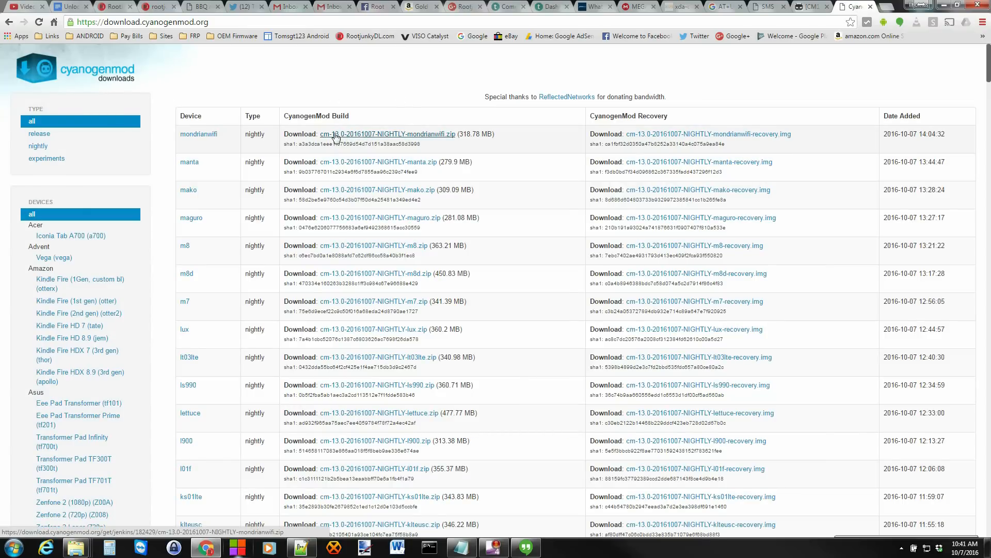
{"action": "mouse_move", "coordinate": [352, 141]}
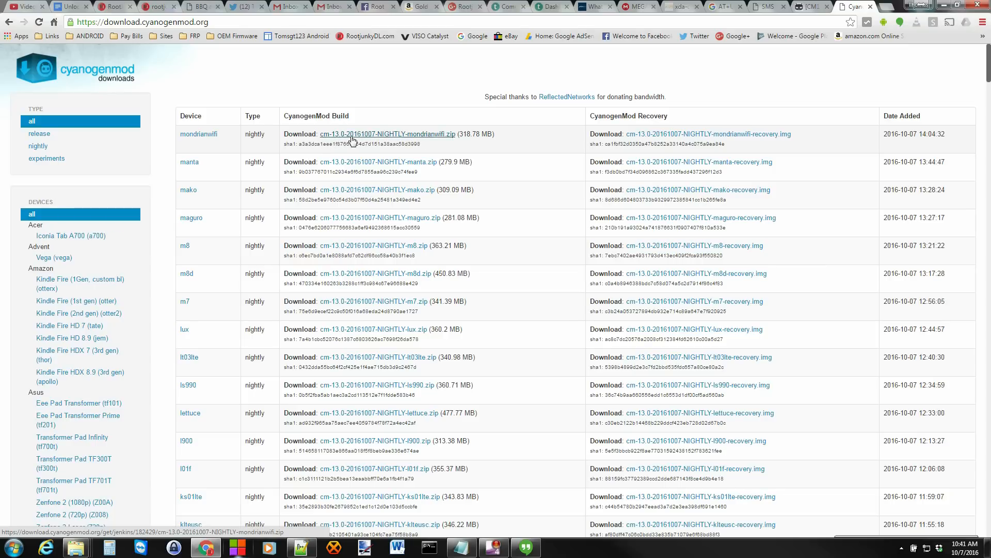